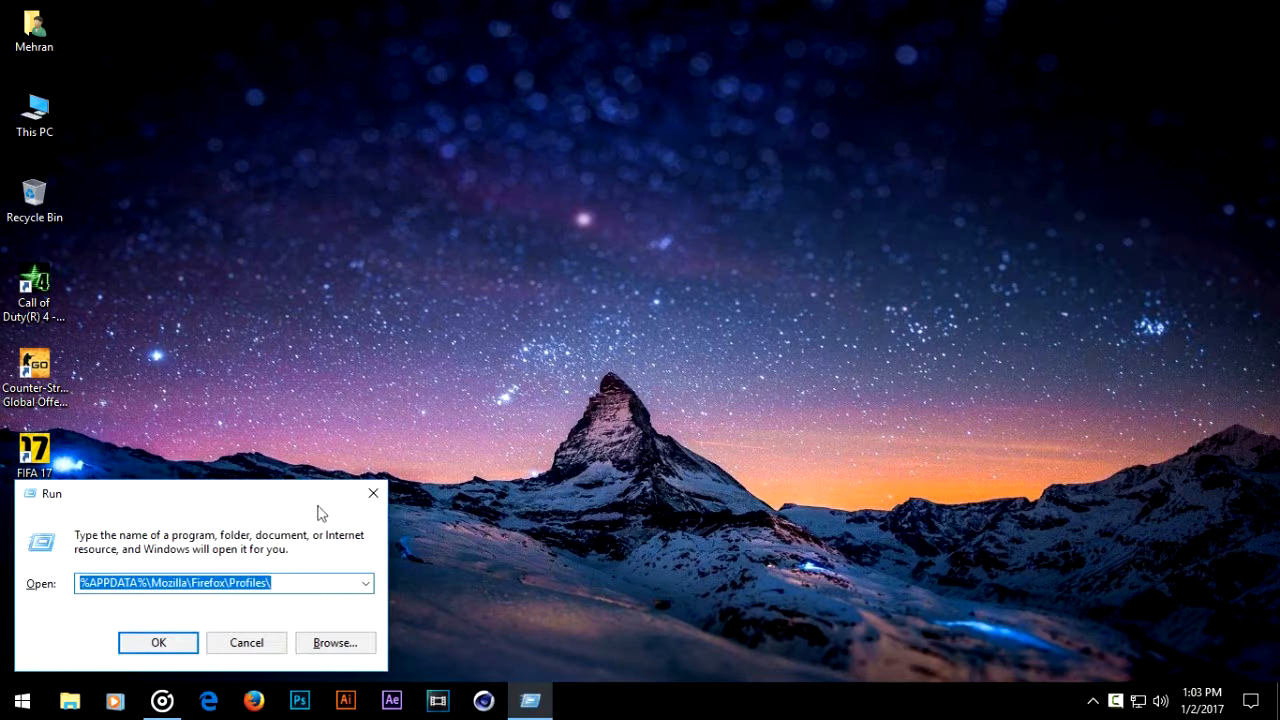
# Step: Enter %APPDATA%\Mozilla\Firefox\Profiles\ in the Run dialog's Open field
pyautogui.press('ctrl+a')
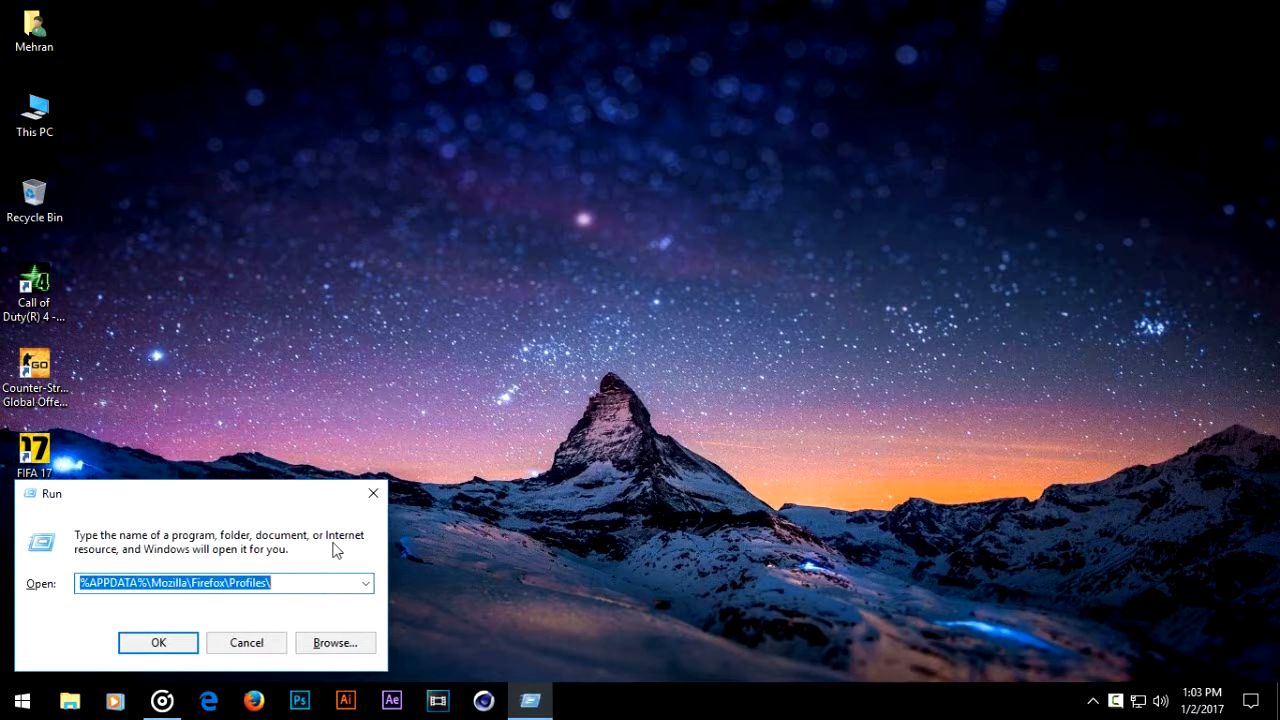
# Step: Open the Firefox Profiles folder and copy the .default profile folder
pyautogui.click(158, 642)
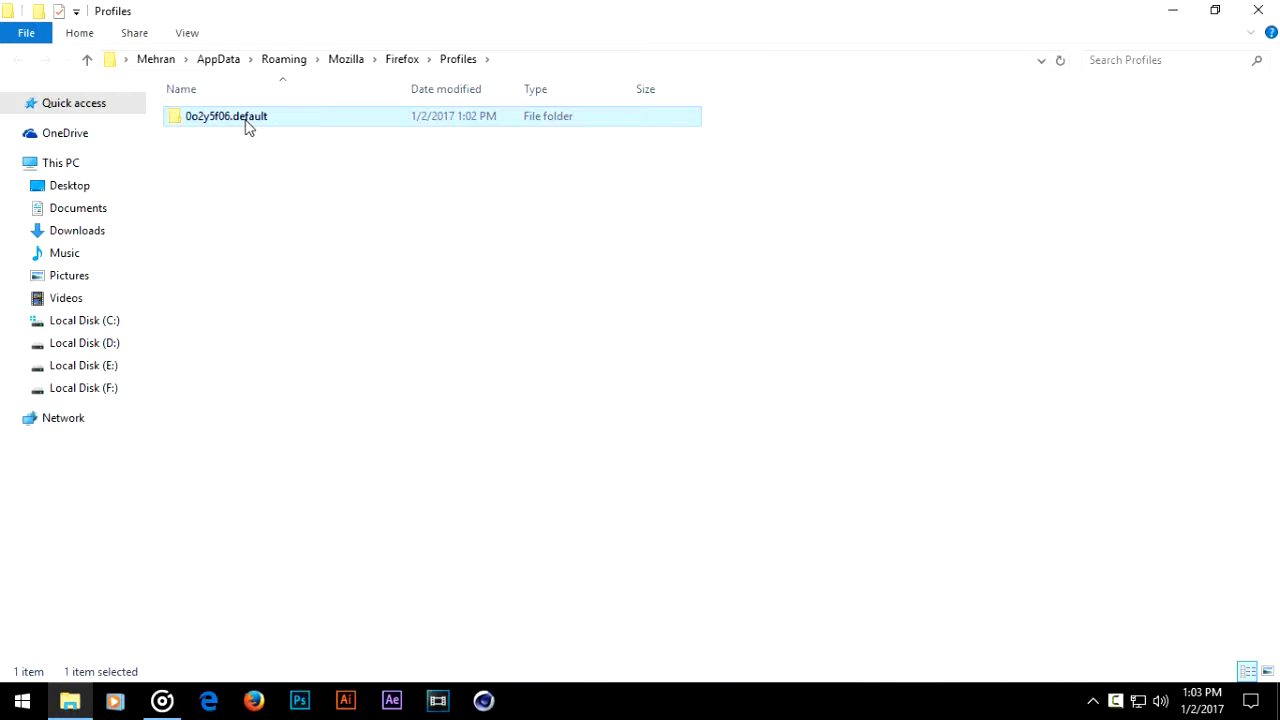
pyautogui.rightClick(226, 116)
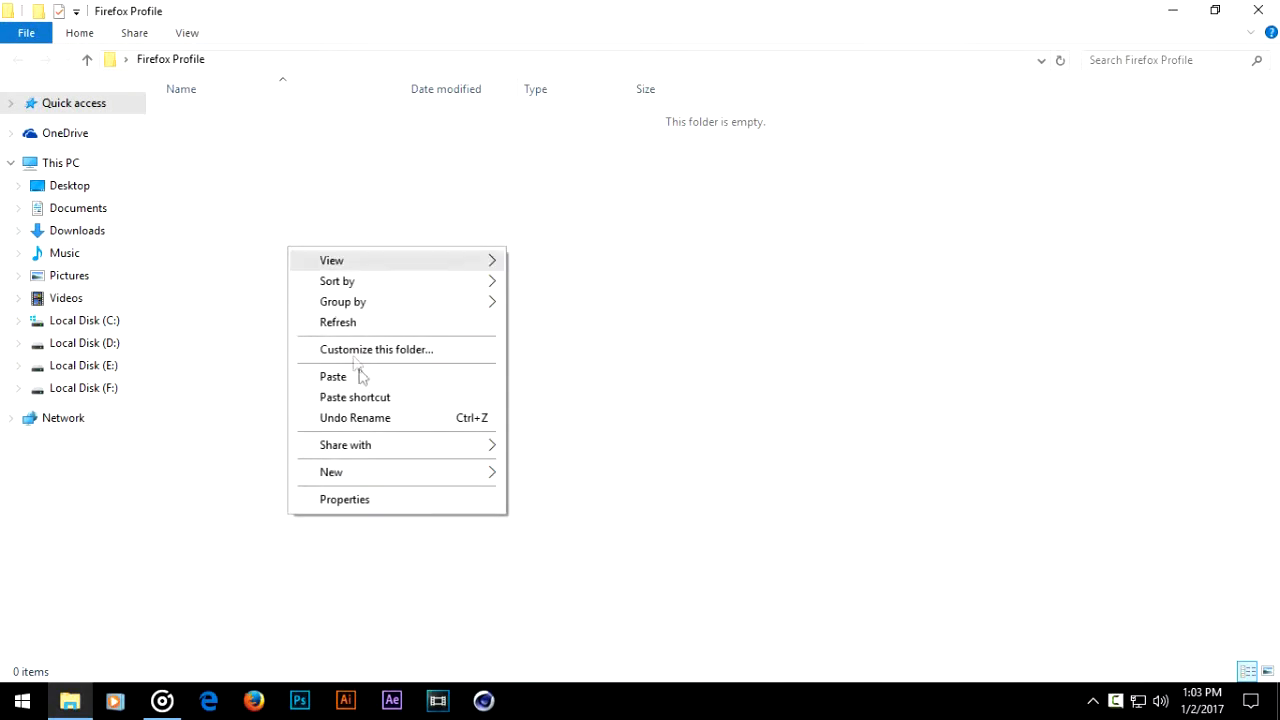
# Step: Paste the copied profile into the Firefox Profile folder on the desktop
pyautogui.click(332, 376)
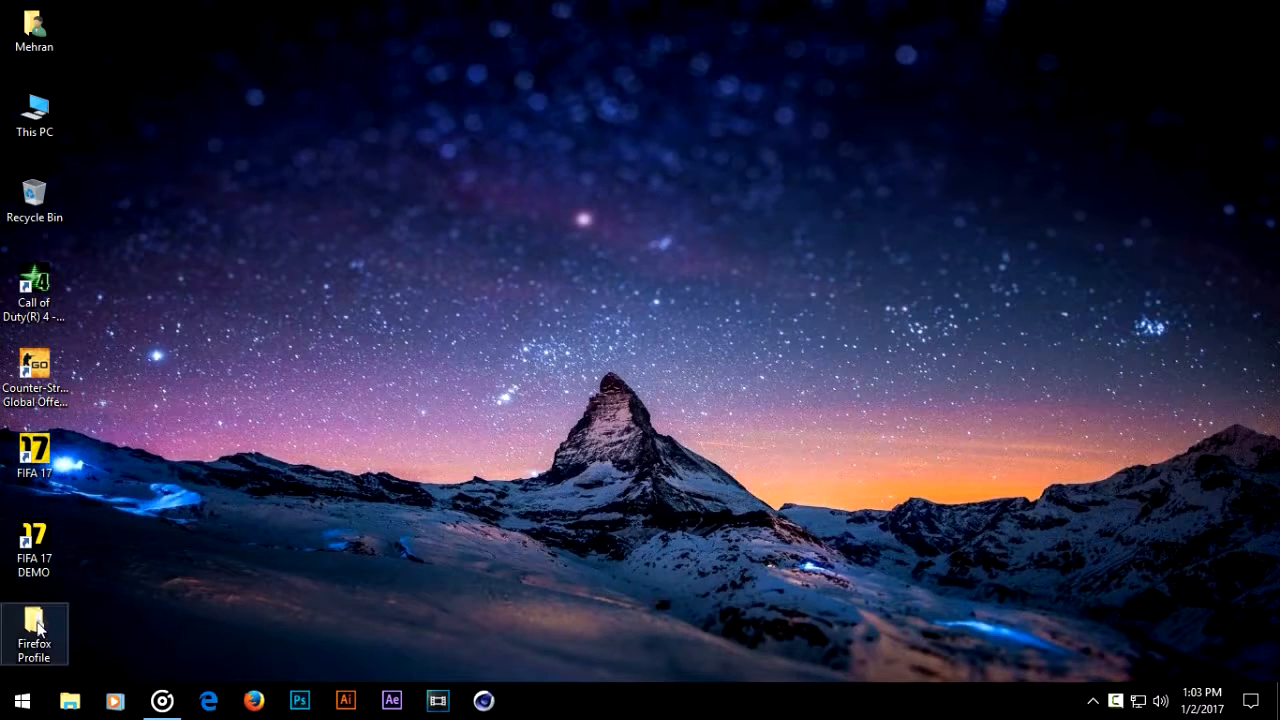
pyautogui.rightClick(36, 630)
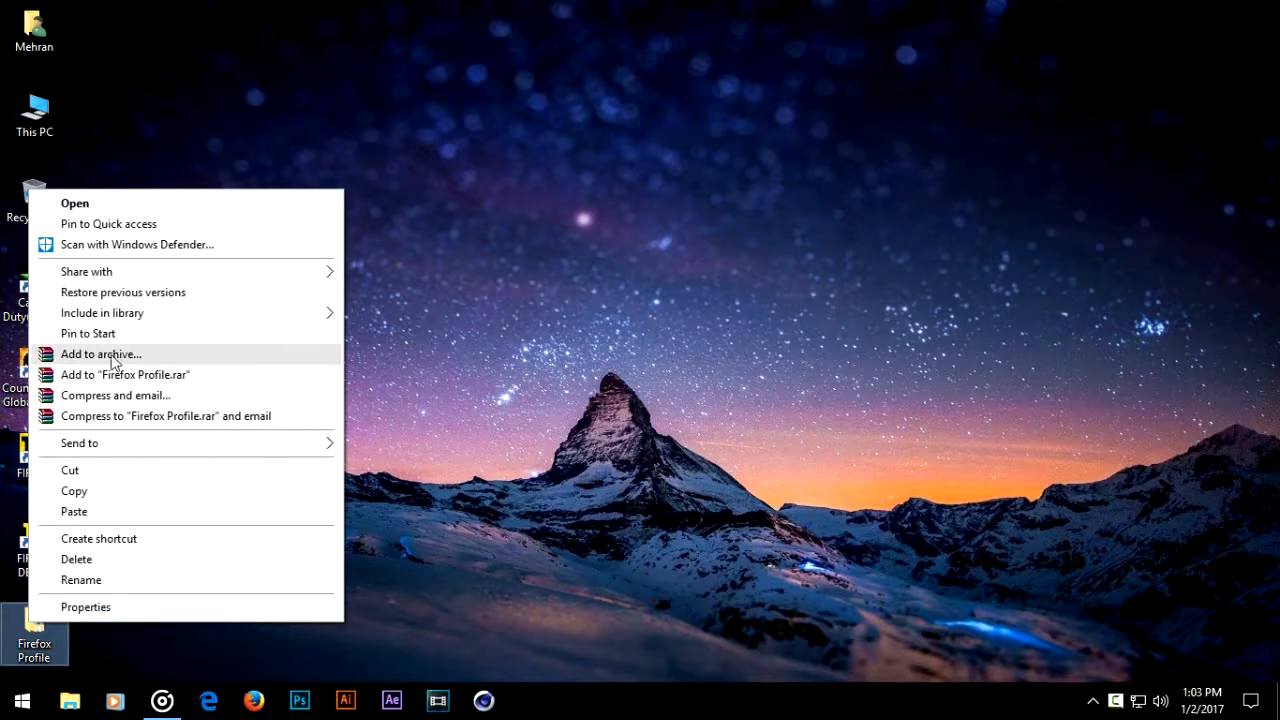
# Step: Create a password-protected Firefox Profile.rar archive from the folder with WinRAR
pyautogui.click(100, 354)
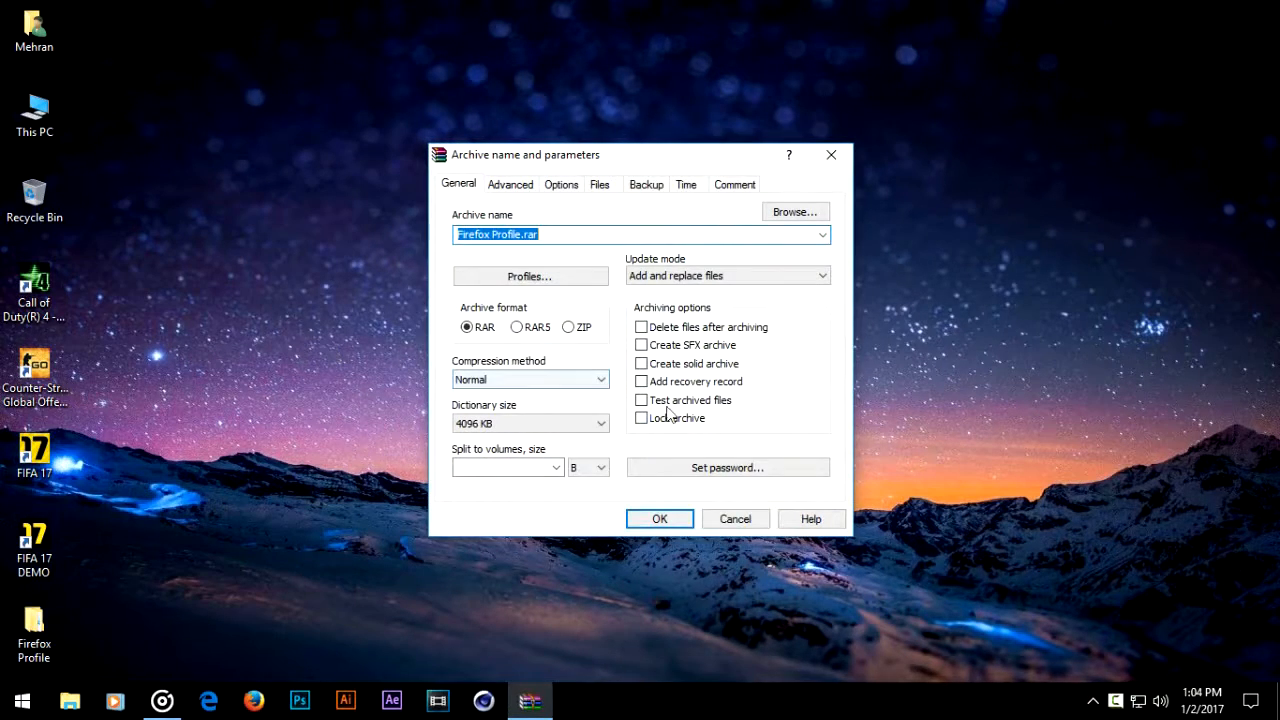
pyautogui.click(728, 468)
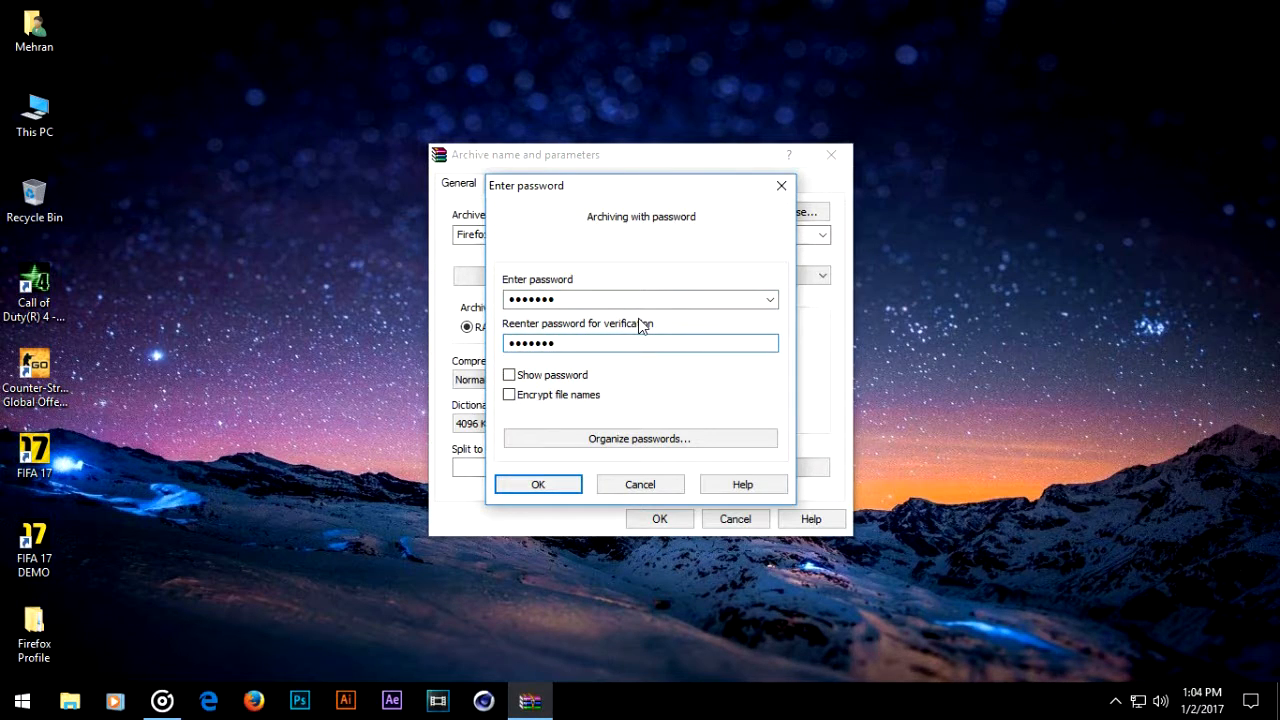
pyautogui.click(538, 484)
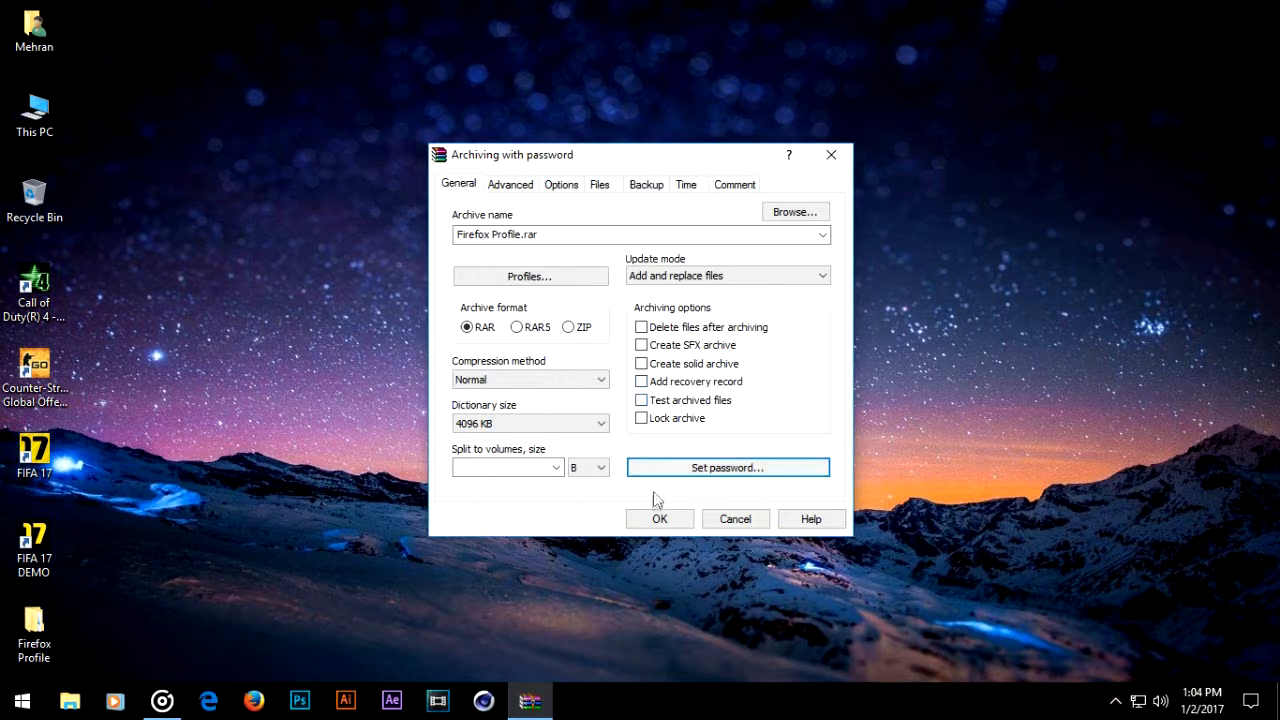
pyautogui.click(660, 518)
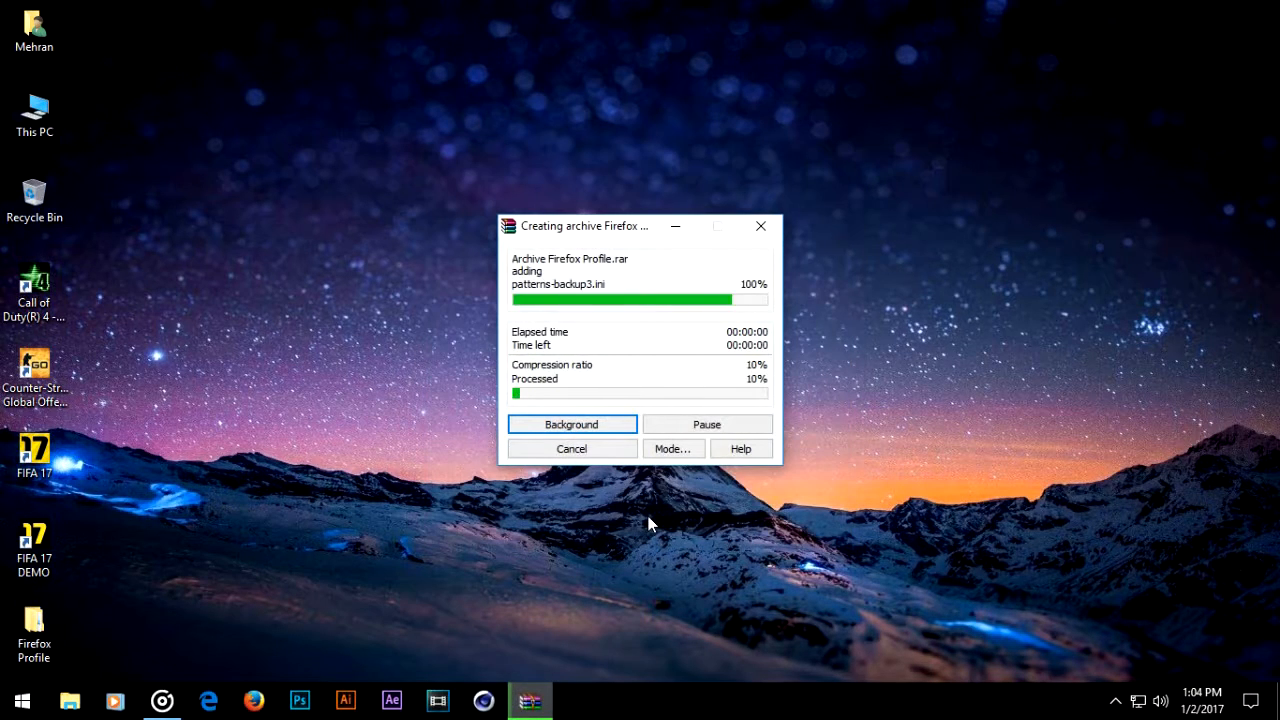